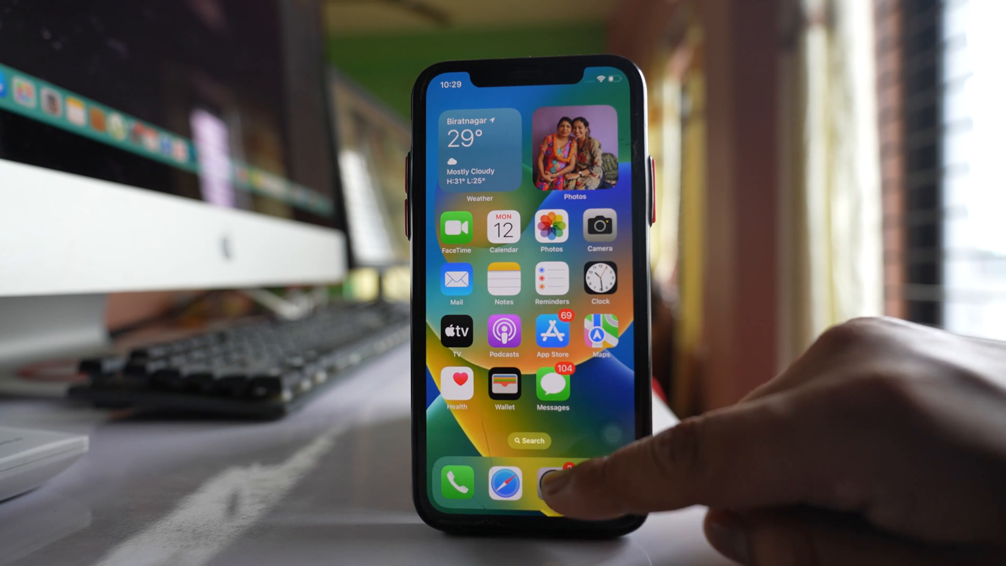
- In Settings, go to General > Transfer or Reset iPhone and choose Reset All Settings
left_click(552, 483)
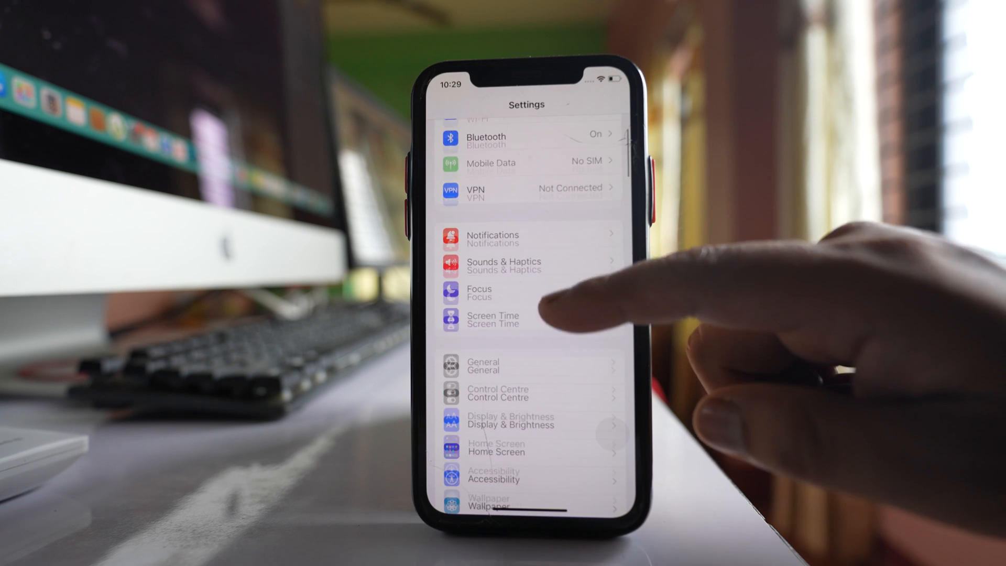
left_click(526, 365)
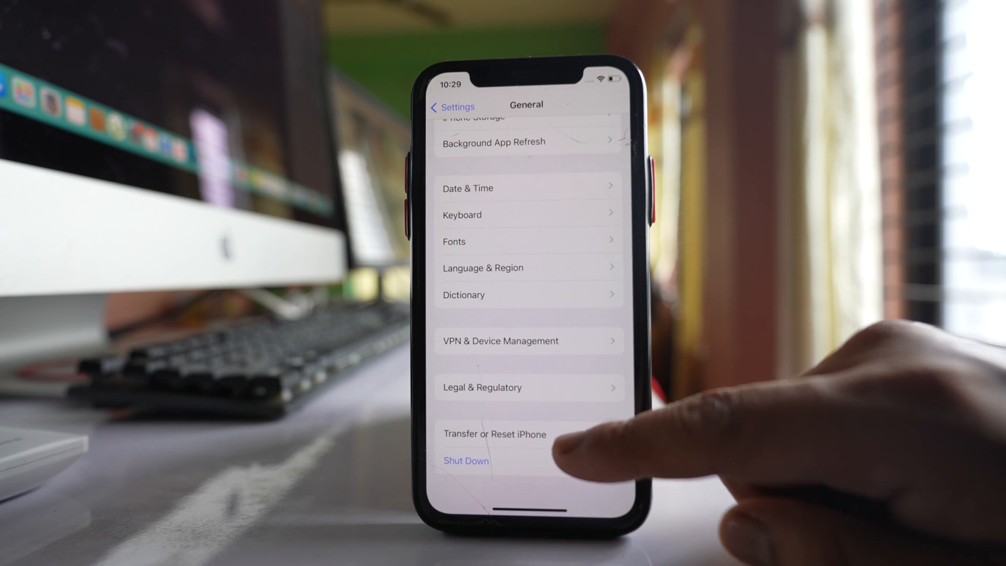
left_click(494, 434)
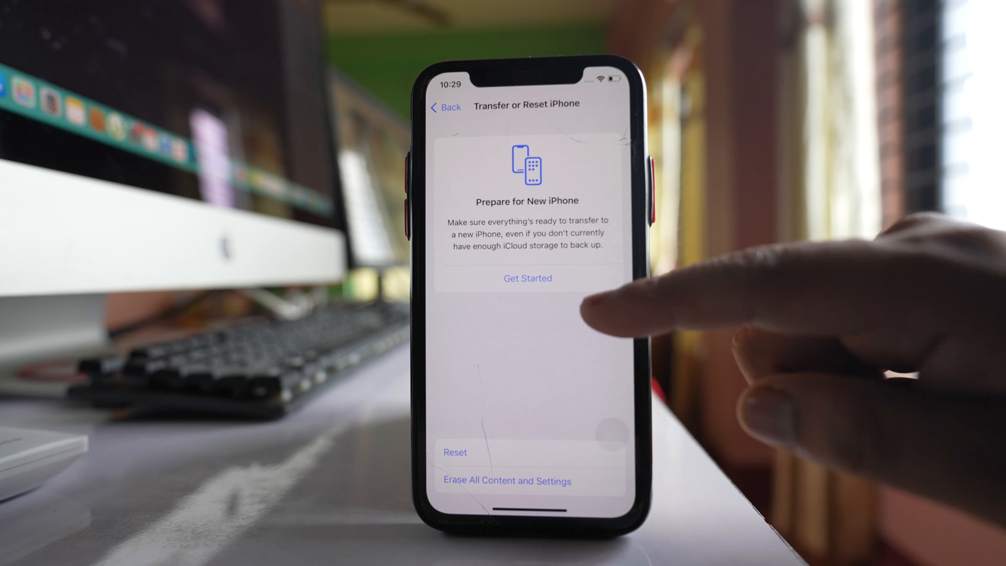
left_click(454, 452)
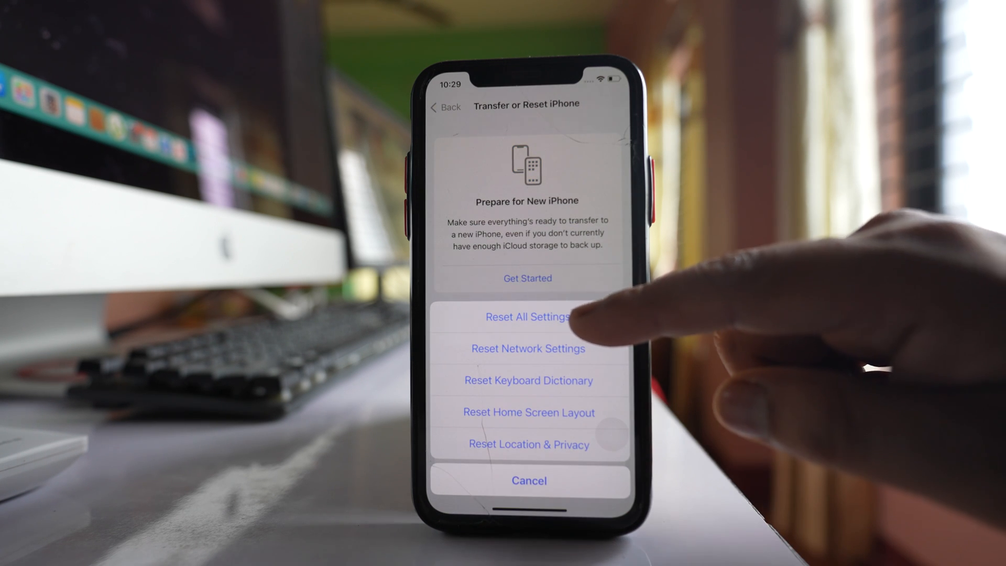
left_click(527, 317)
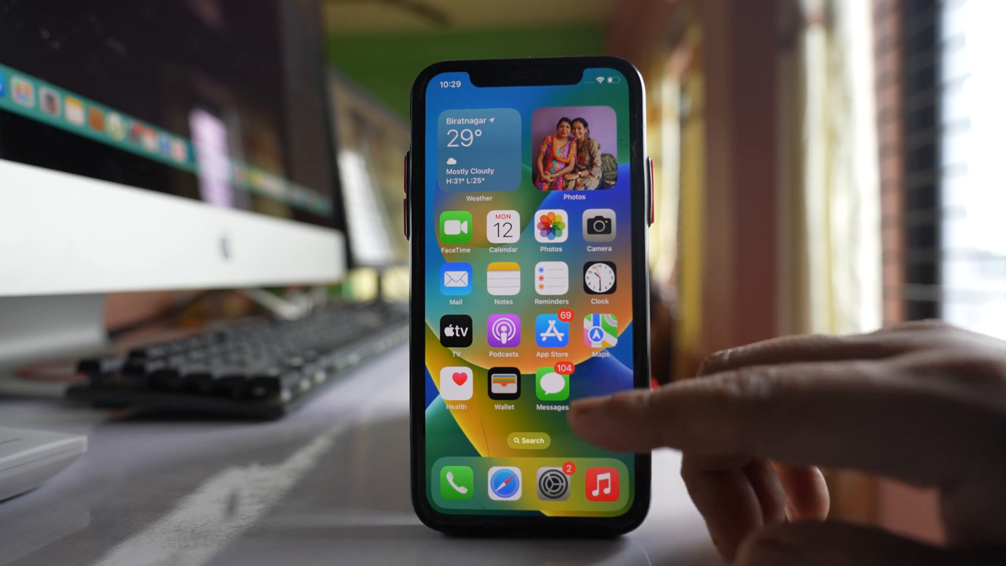
- Reopen Settings and go to General > Language & Region
left_click(551, 482)
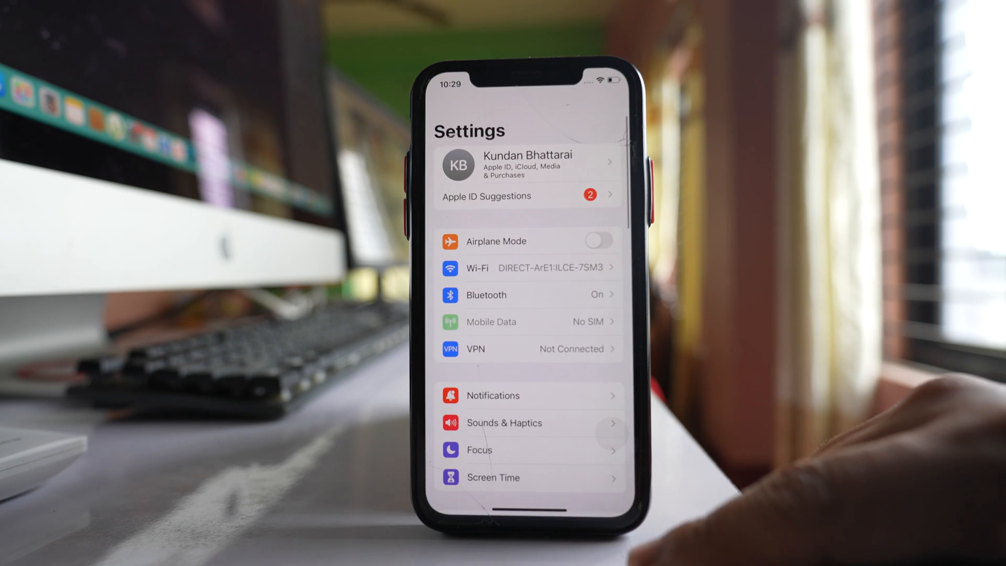
scroll("down", 3)
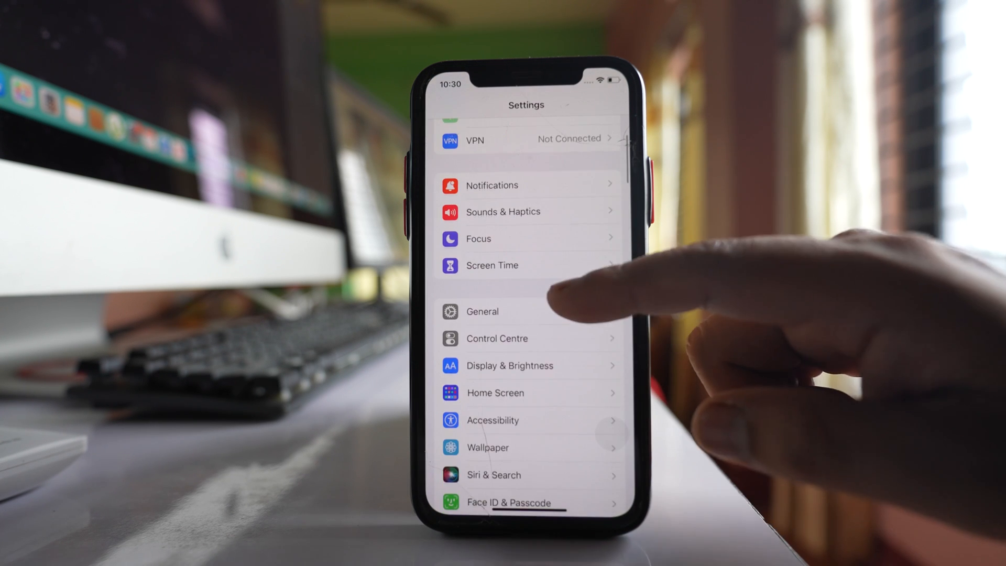
left_click(481, 312)
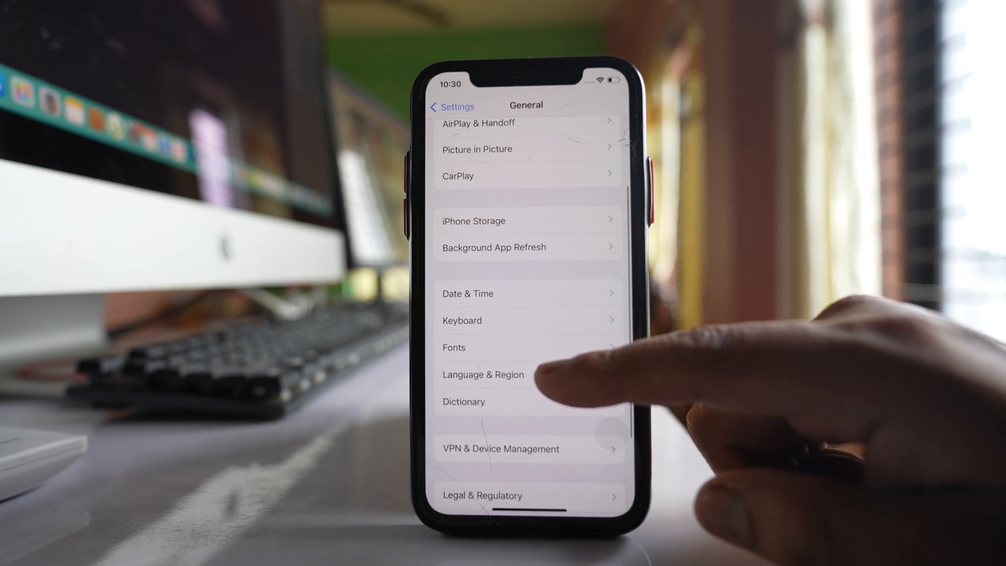
left_click(483, 374)
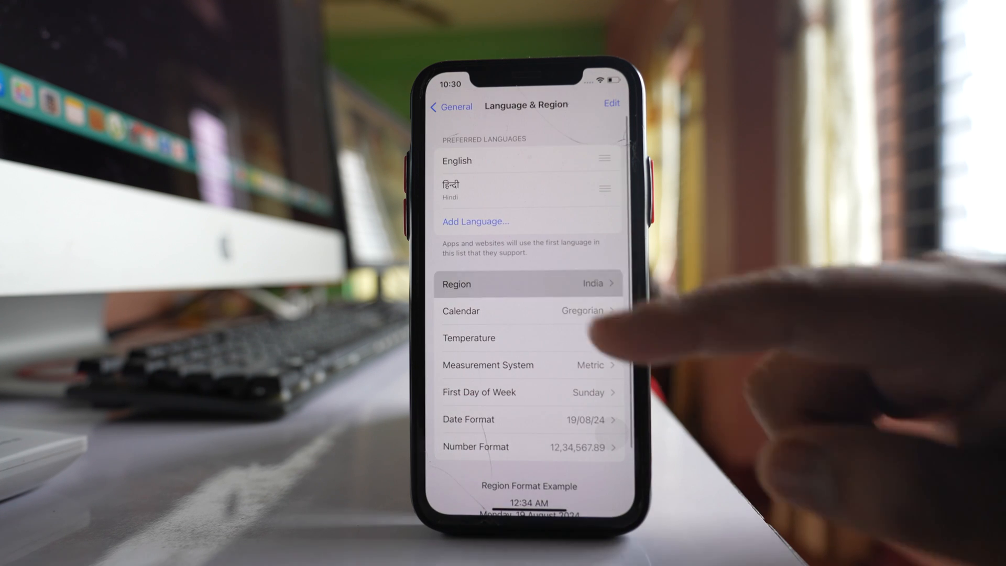
- Search the region list for 'Nep' and change the region to Nepal
left_click(526, 284)
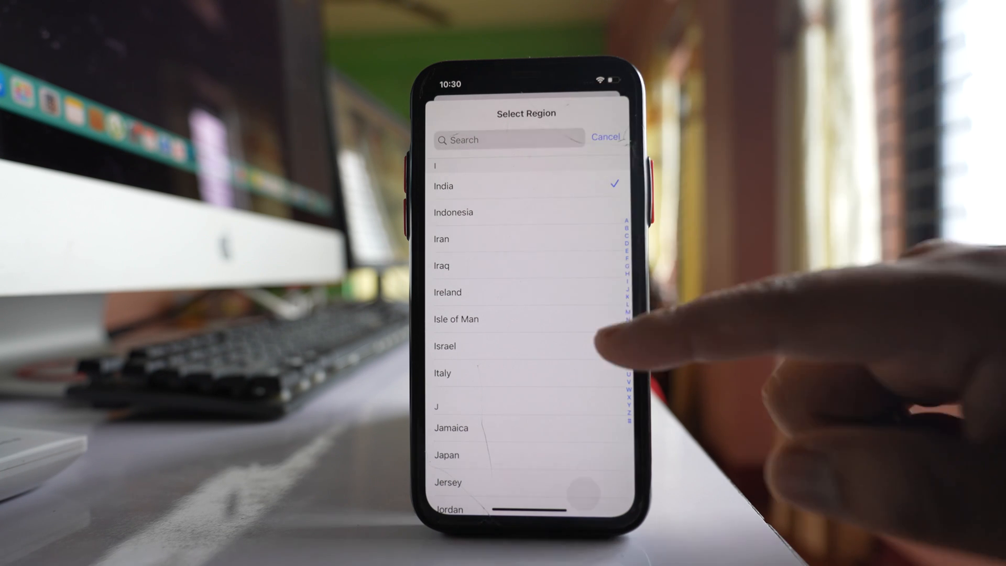
type("N")
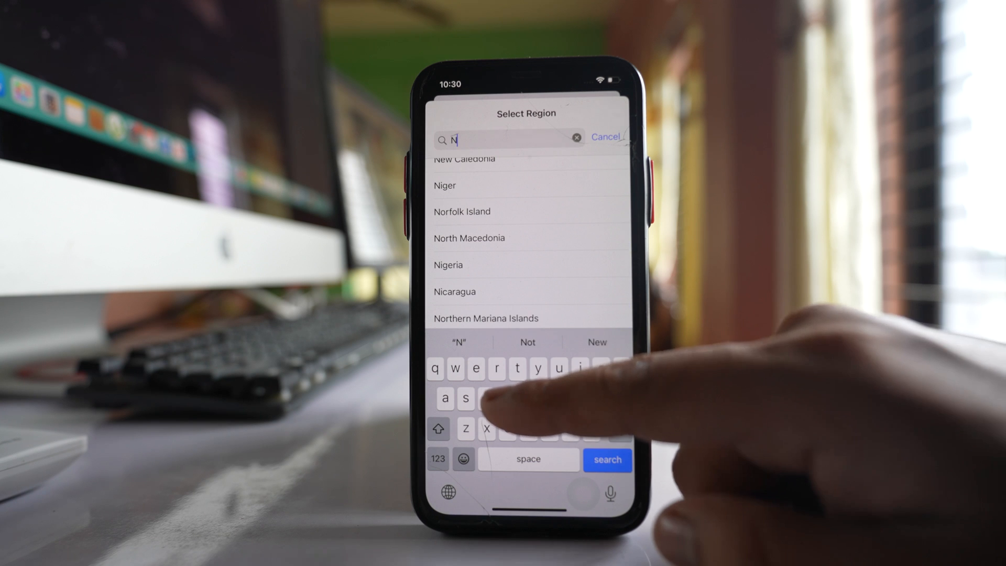
type("e")
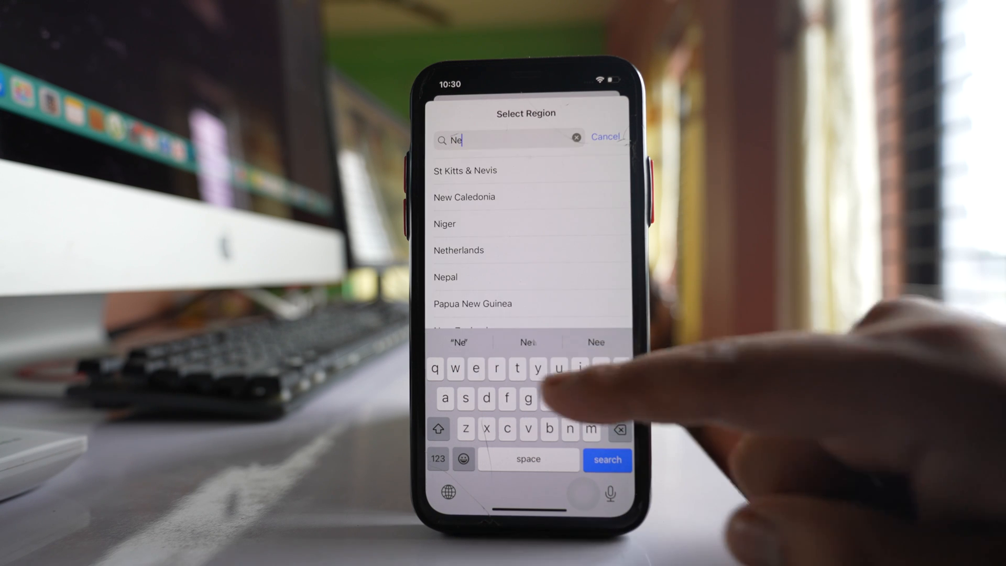
type("p")
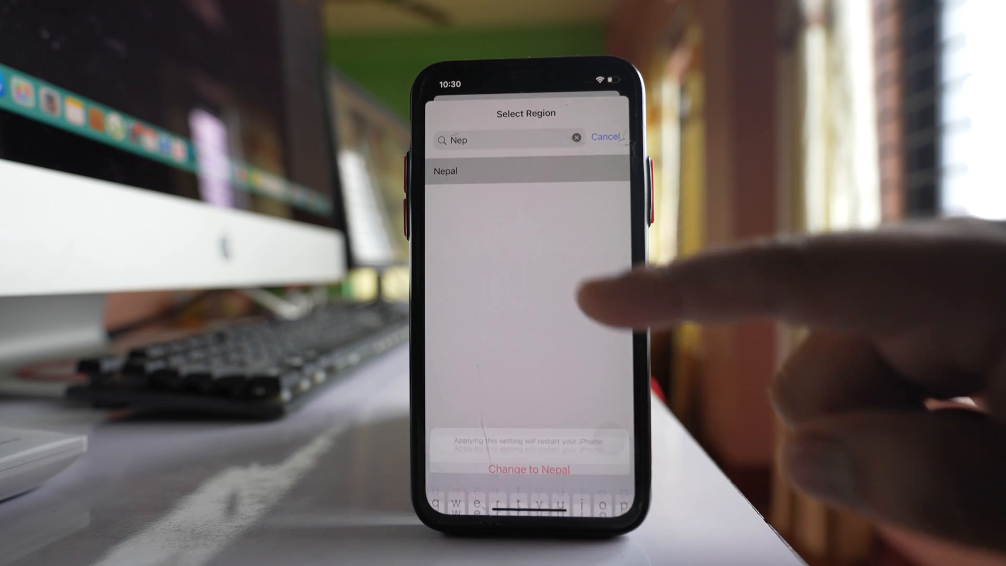
left_click(529, 469)
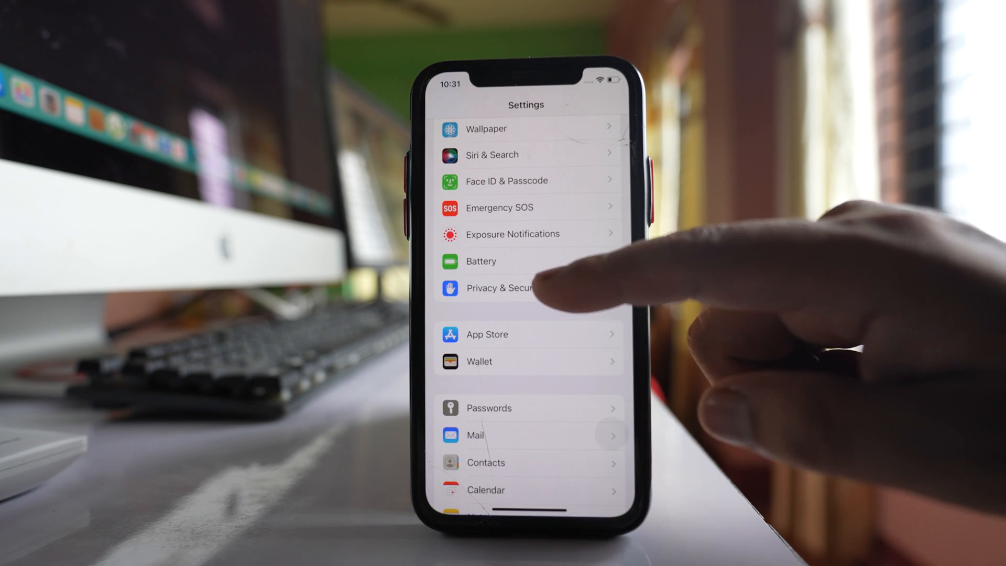
- Go to Privacy & Security and open its Lockdown Mode page
left_click(499, 288)
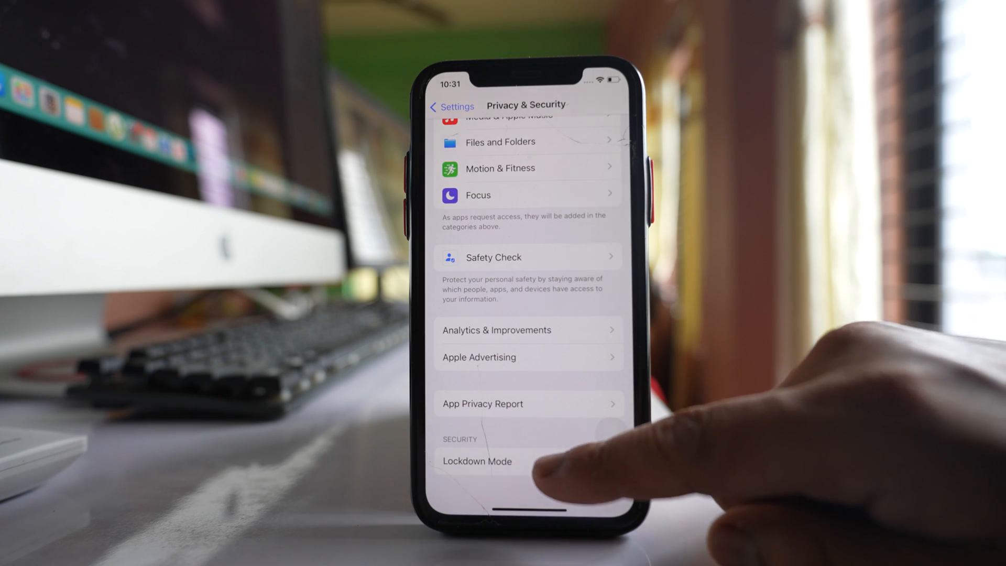
left_click(477, 460)
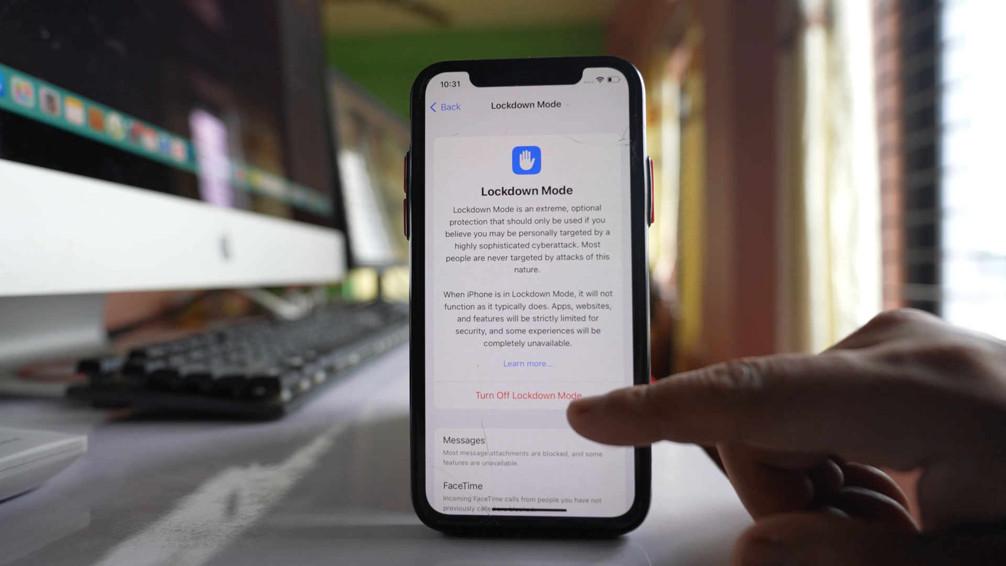
- Turn off Lockdown Mode and confirm Turn Off & Restart
left_click(526, 395)
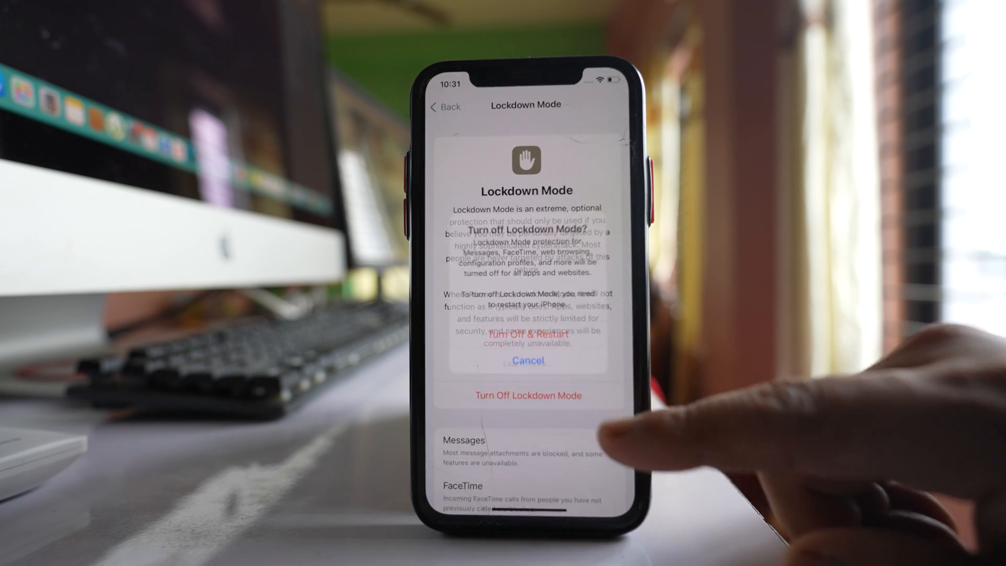
left_click(526, 361)
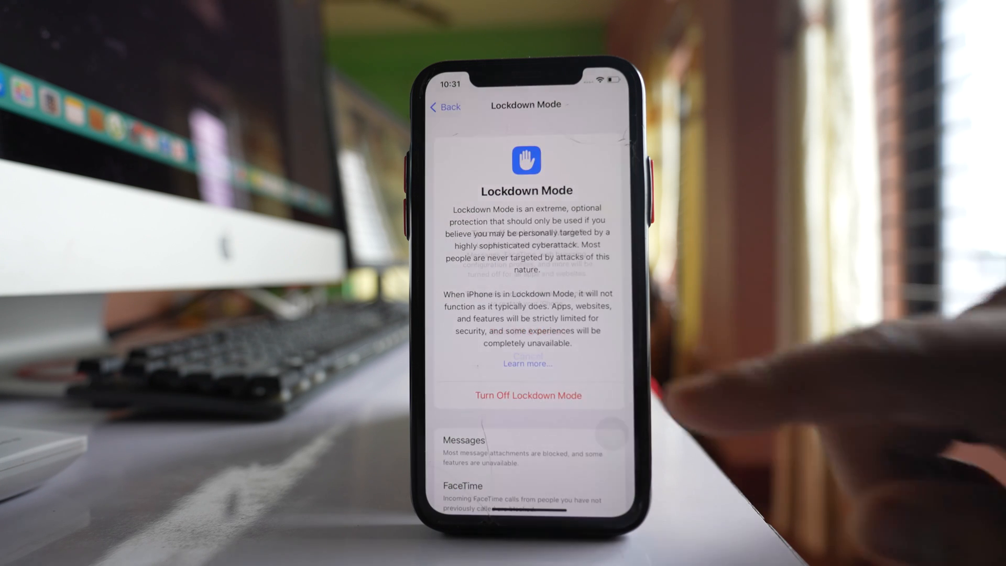
left_click(527, 395)
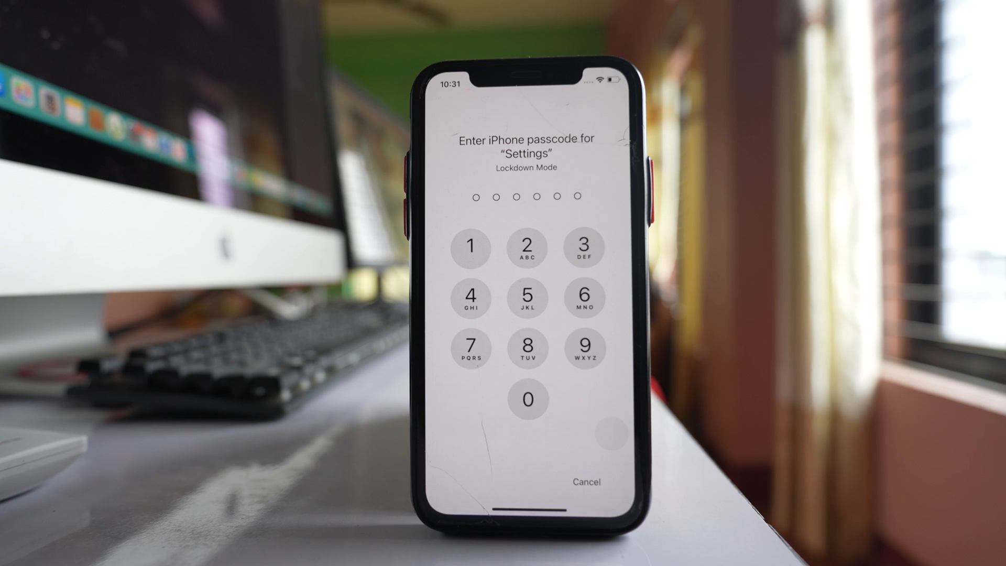